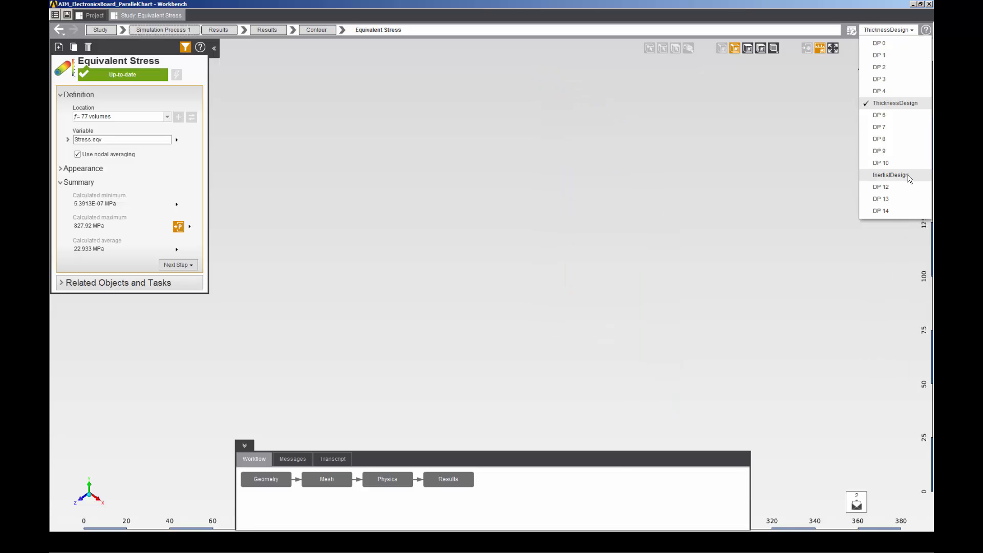
Select InertialDesign from the design point dropdown to view its displacement contour
click(891, 175)
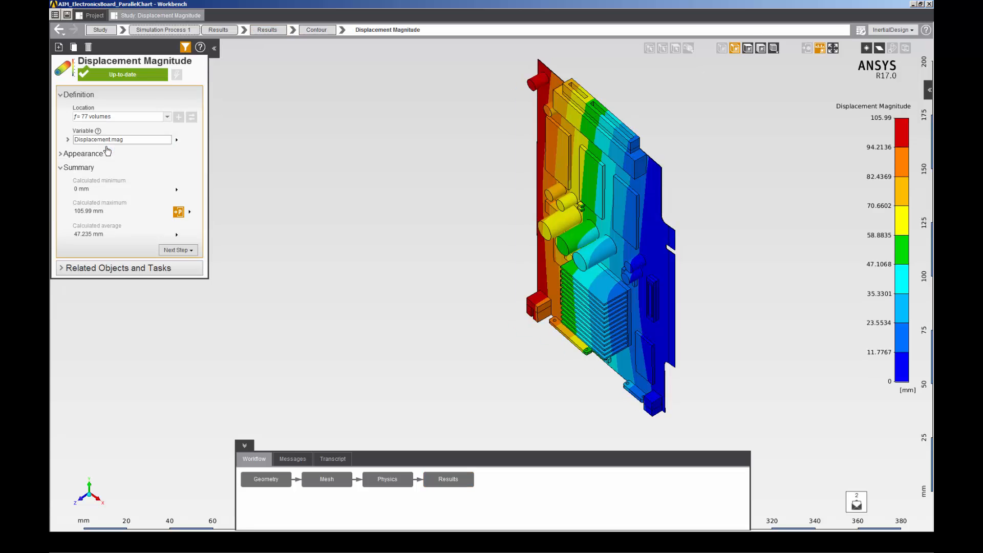